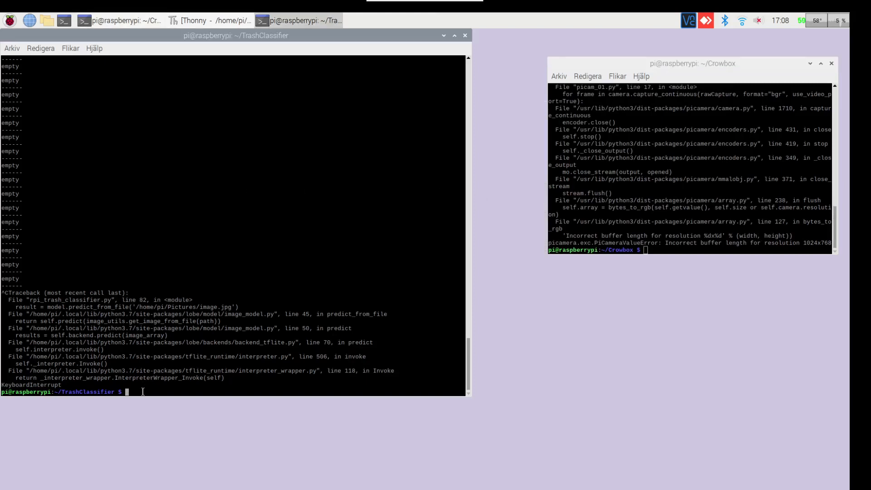
Run python3 rpi_trash_classifier.py to restart the classifier after the keyboard interrupt
{"action": "type", "text": "python3 rpi_trash_classifier.py"}
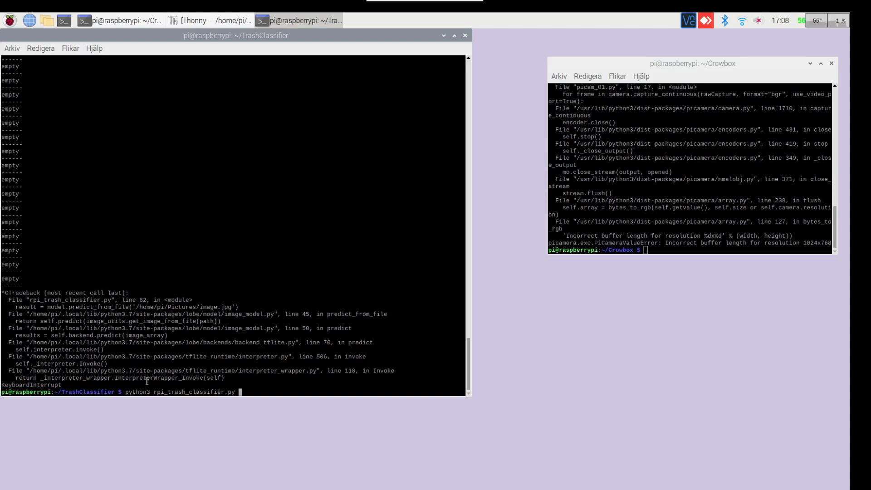
{"action": "key", "text": "Return"}
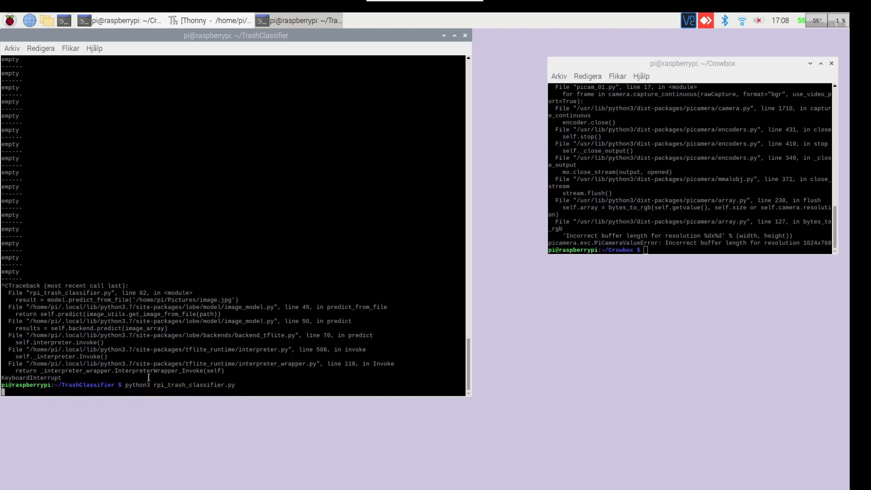